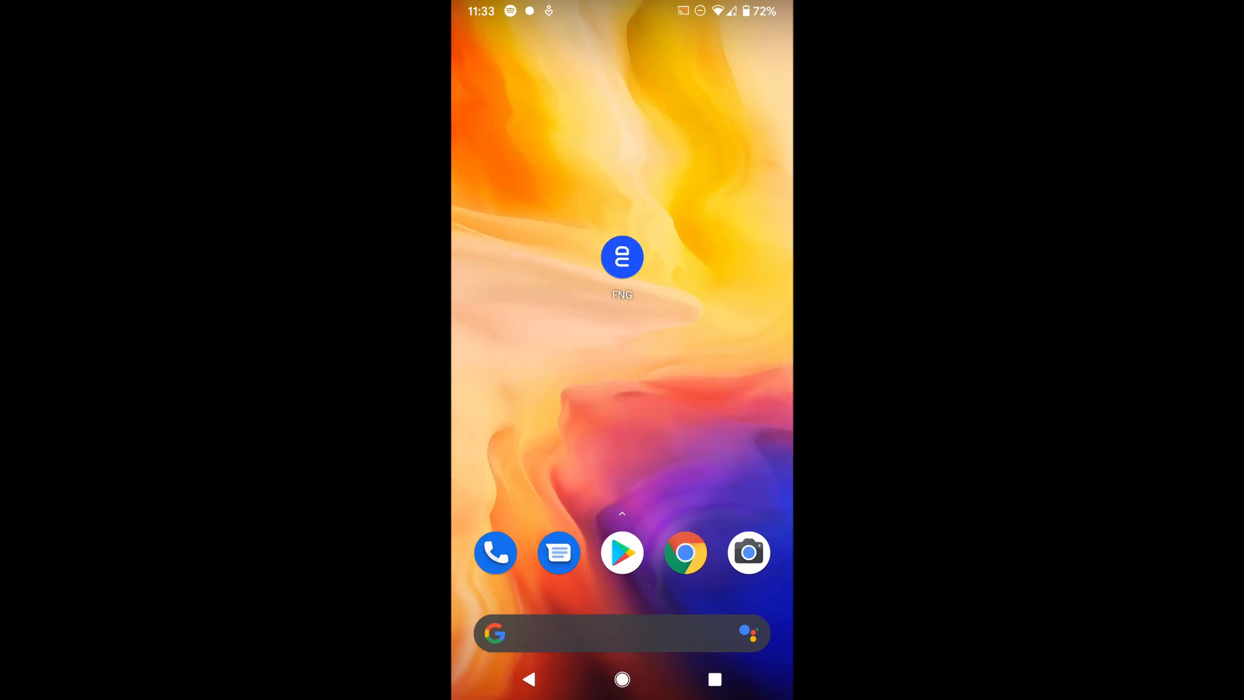
# Step: Launch Fluid Navigation Gestures to its main settings and prepare the 'adb devices' command
pyautogui.click(622, 257)
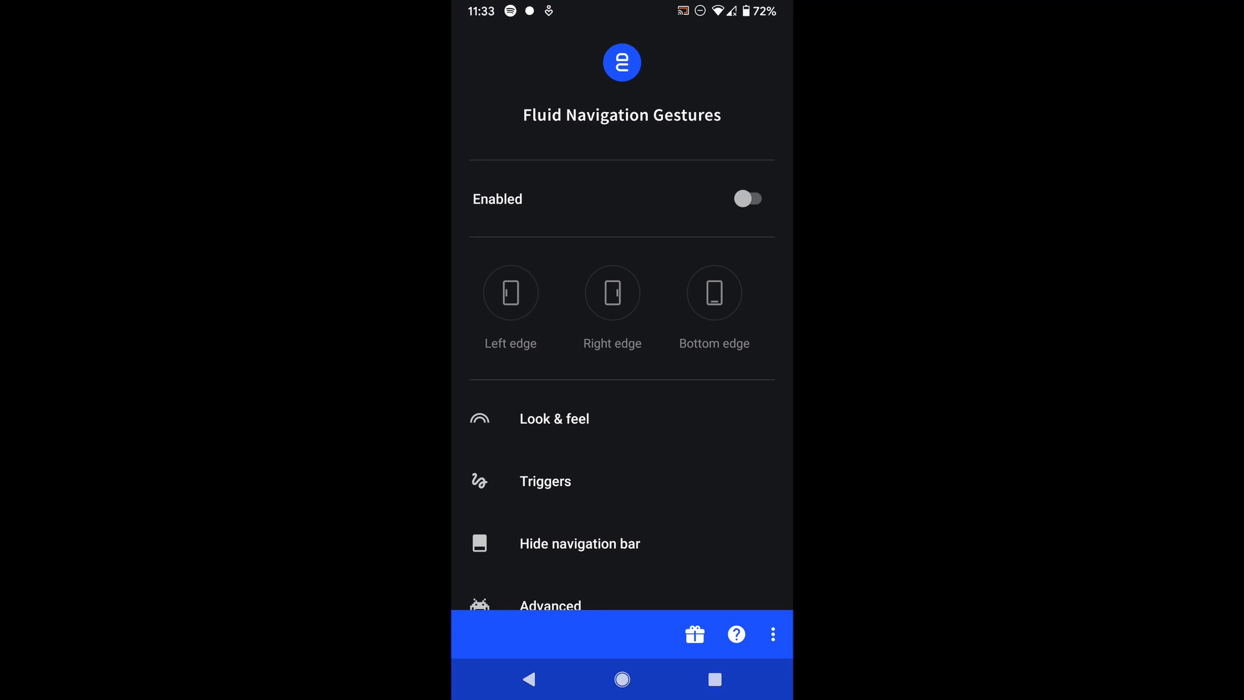
pyautogui.click(749, 198)
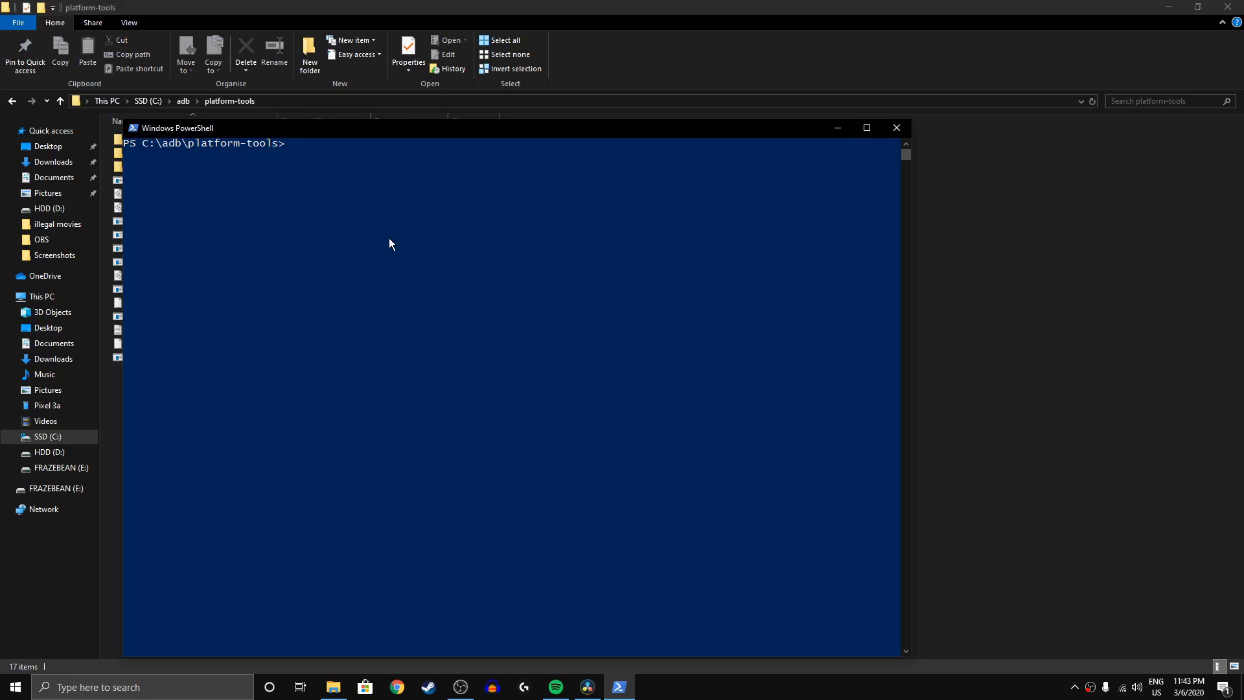
pyautogui.write('adb devices')
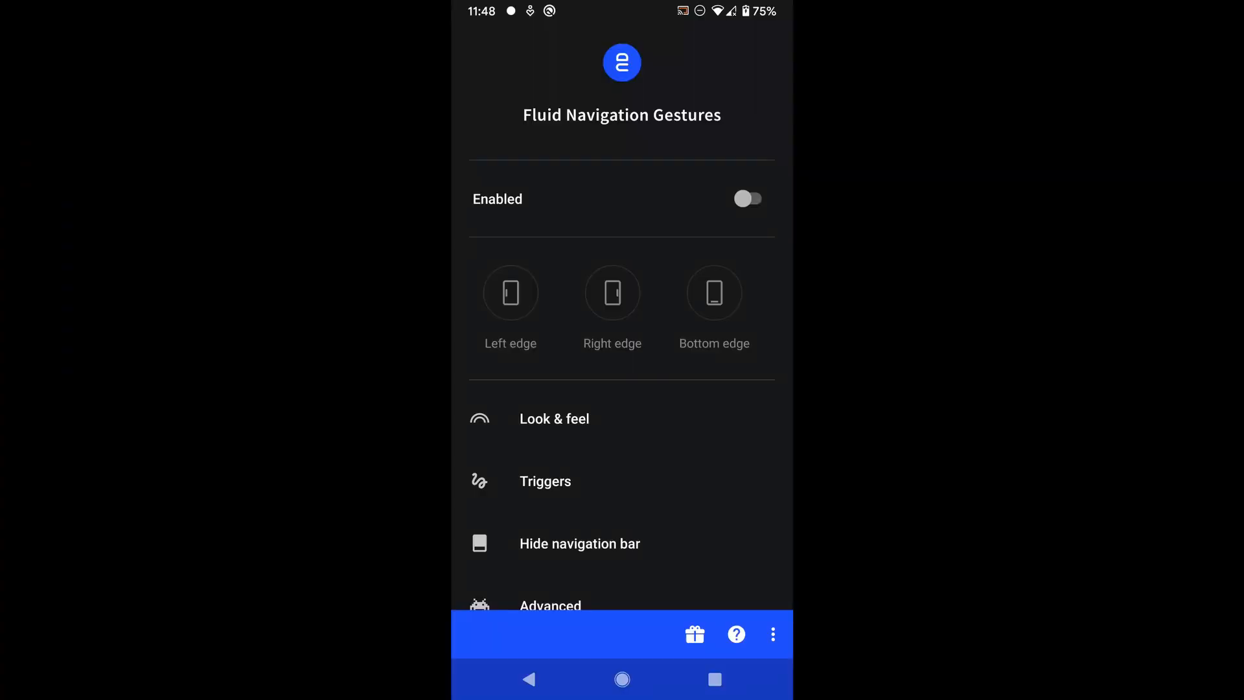
# Step: View the hide-navigation-bar options, then pull down the phone's quick settings
pyautogui.click(580, 543)
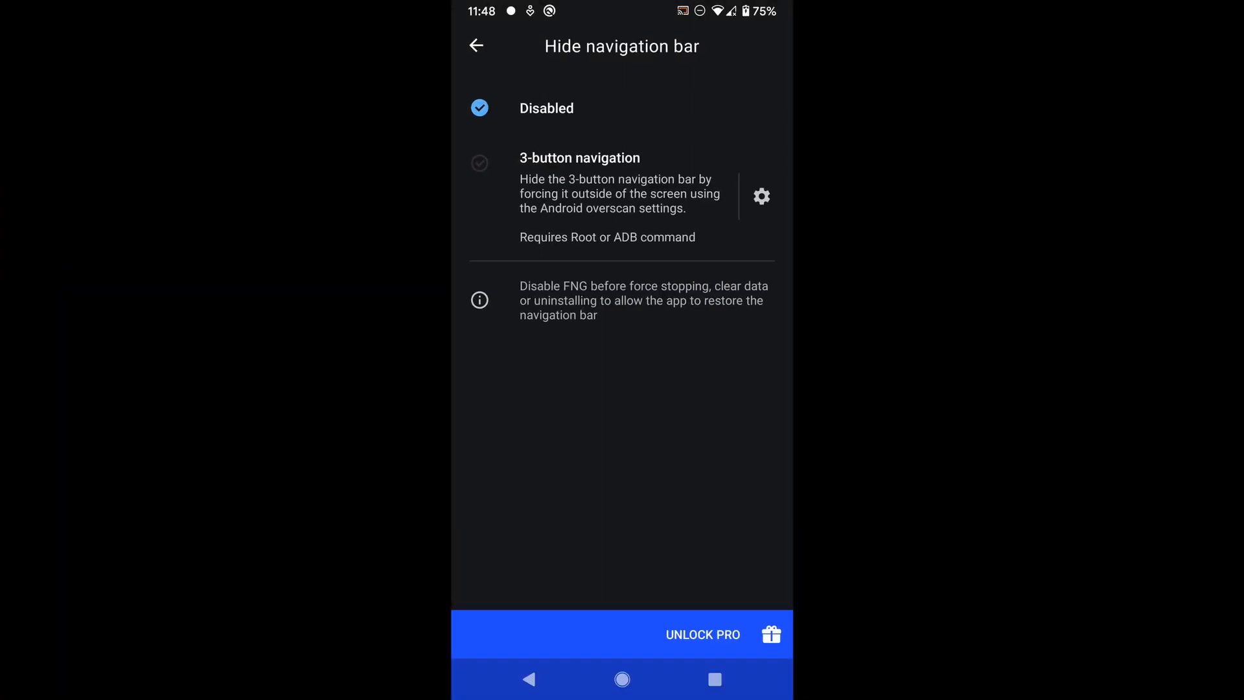
pyautogui.click(761, 195)
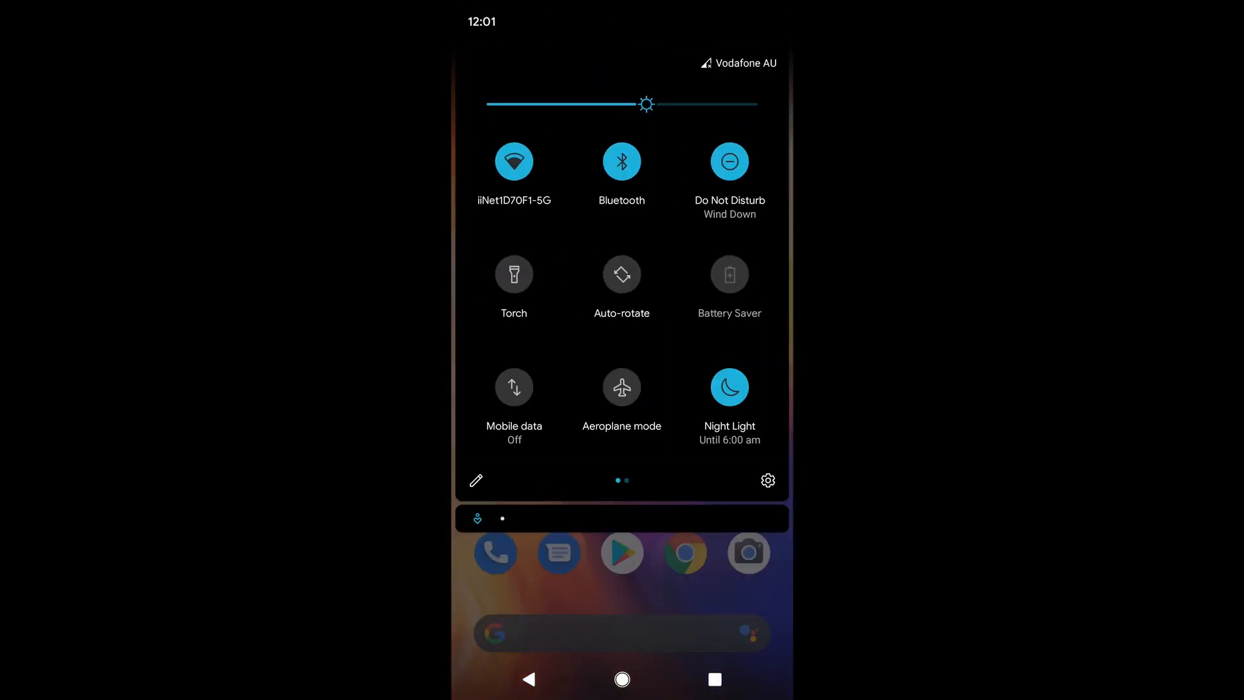
# Step: Unlock developer options by tapping the build number in About phone
pyautogui.click(767, 480)
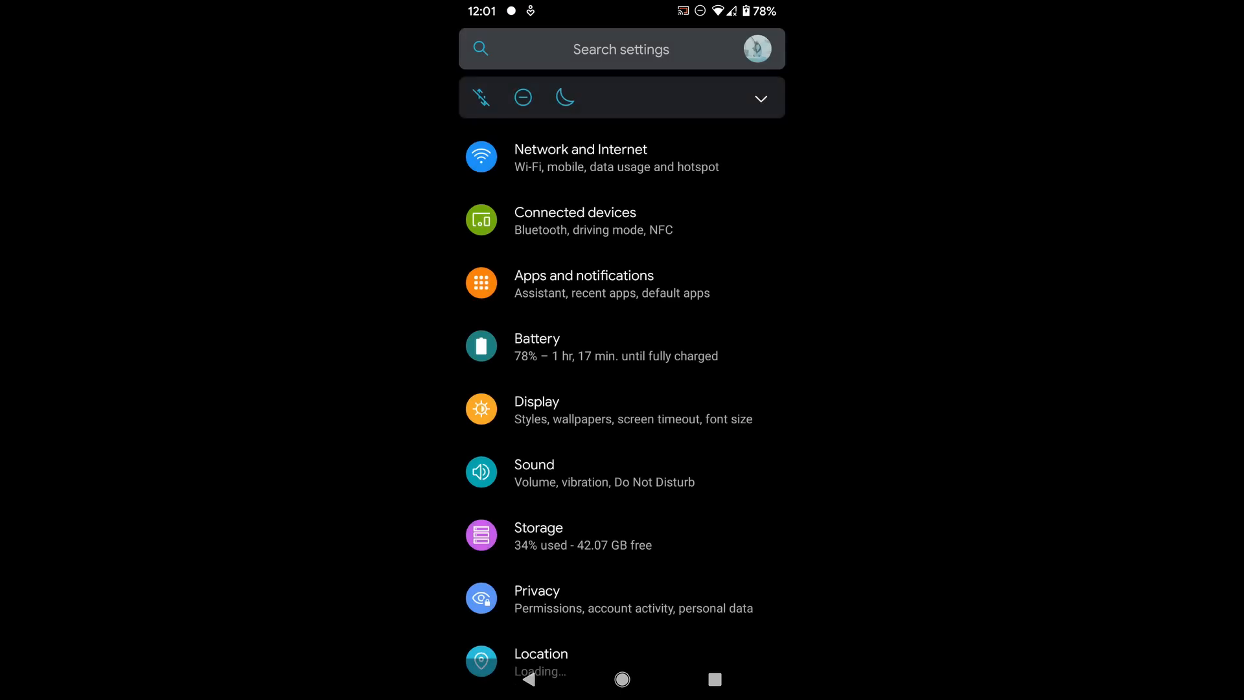
pyautogui.scroll(-3)
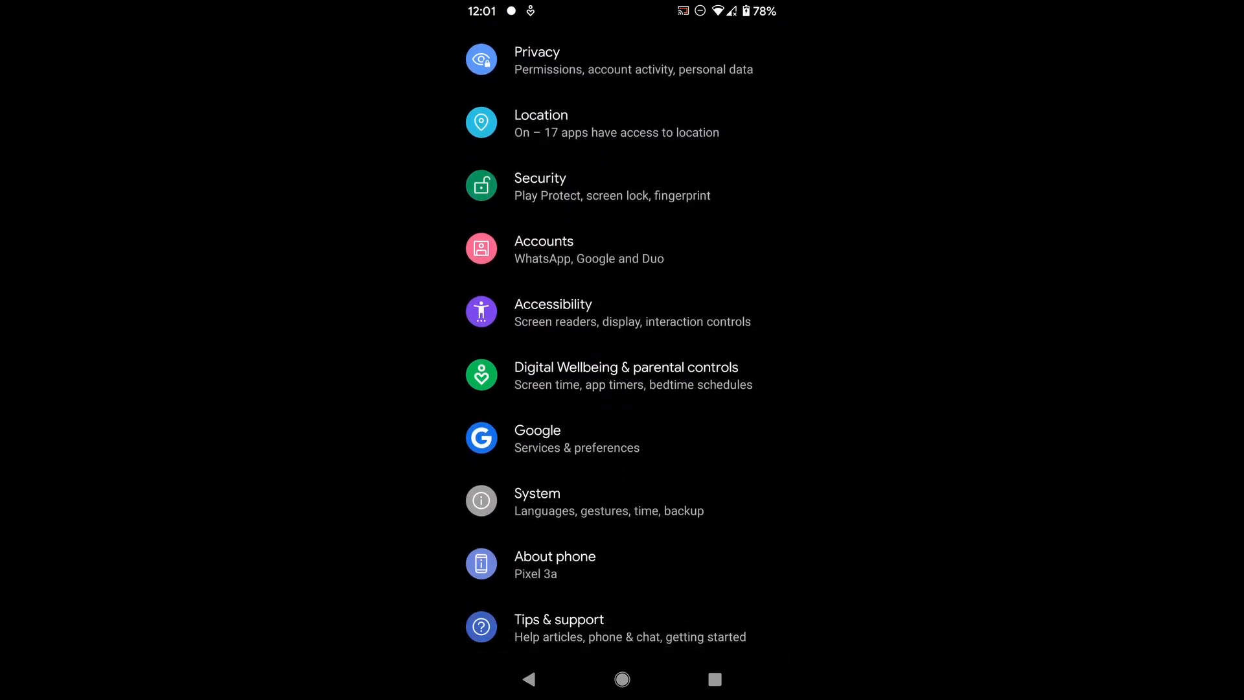
pyautogui.click(555, 565)
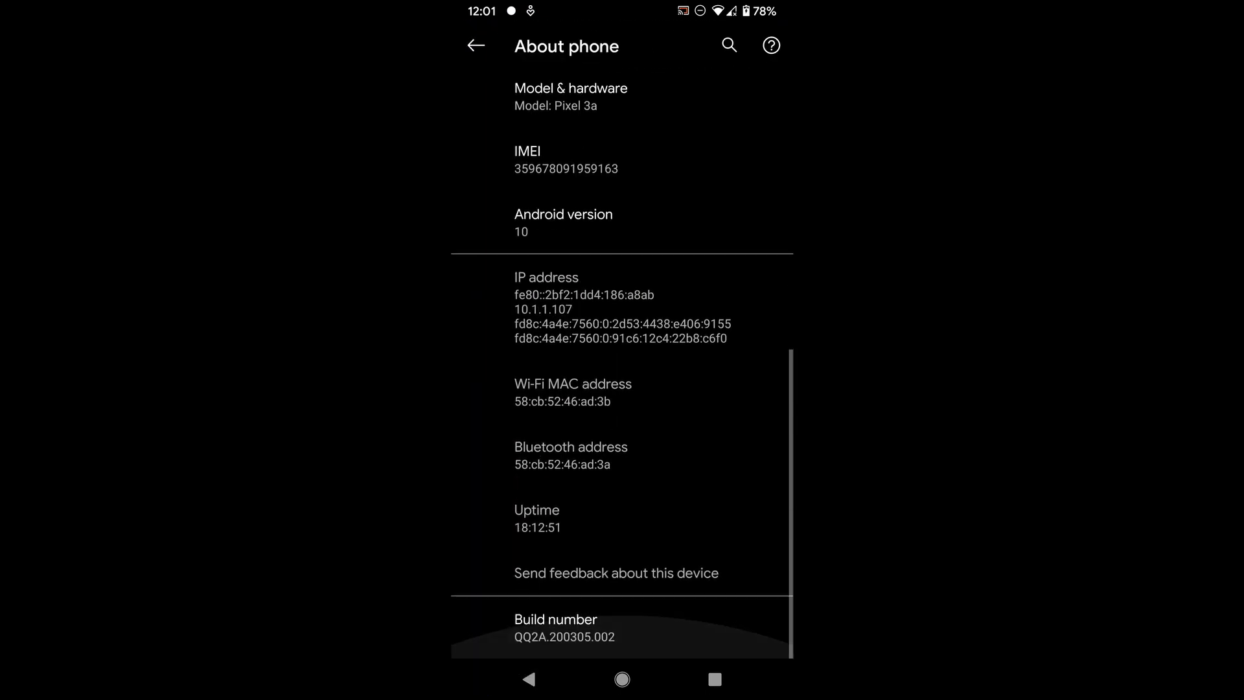
pyautogui.click(552, 618)
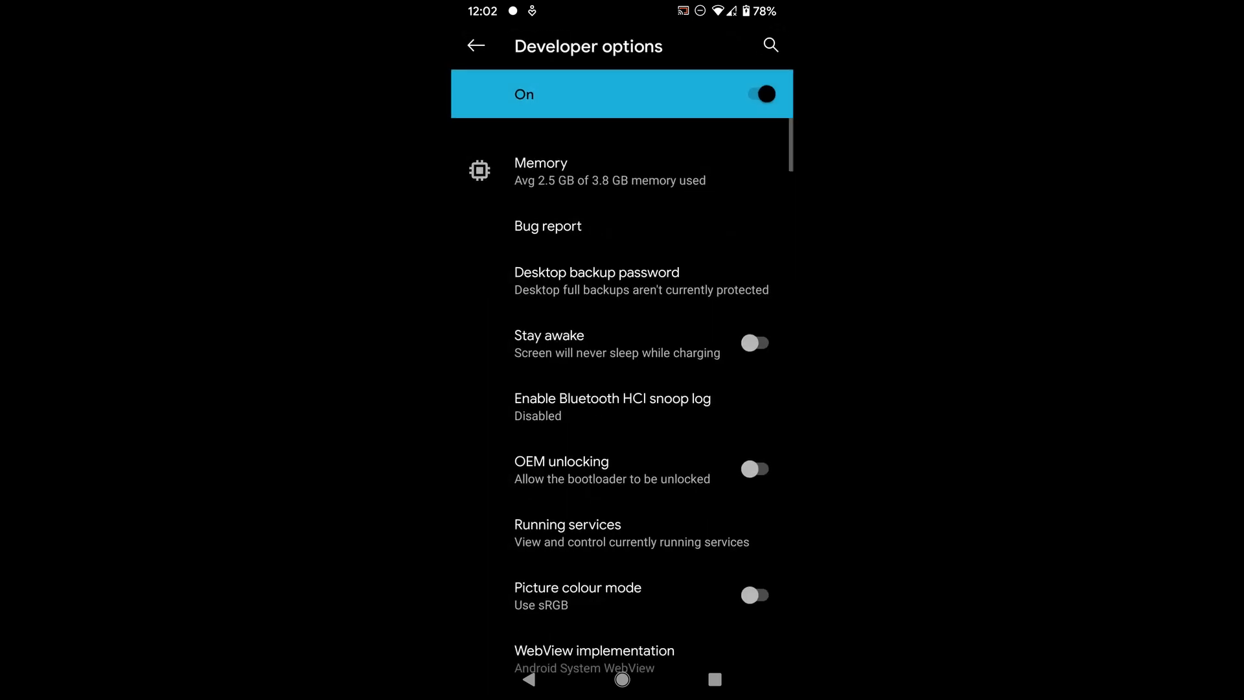
# Step: Turn on USB debugging in Developer options and confirm the permission prompt
pyautogui.scroll(-3)
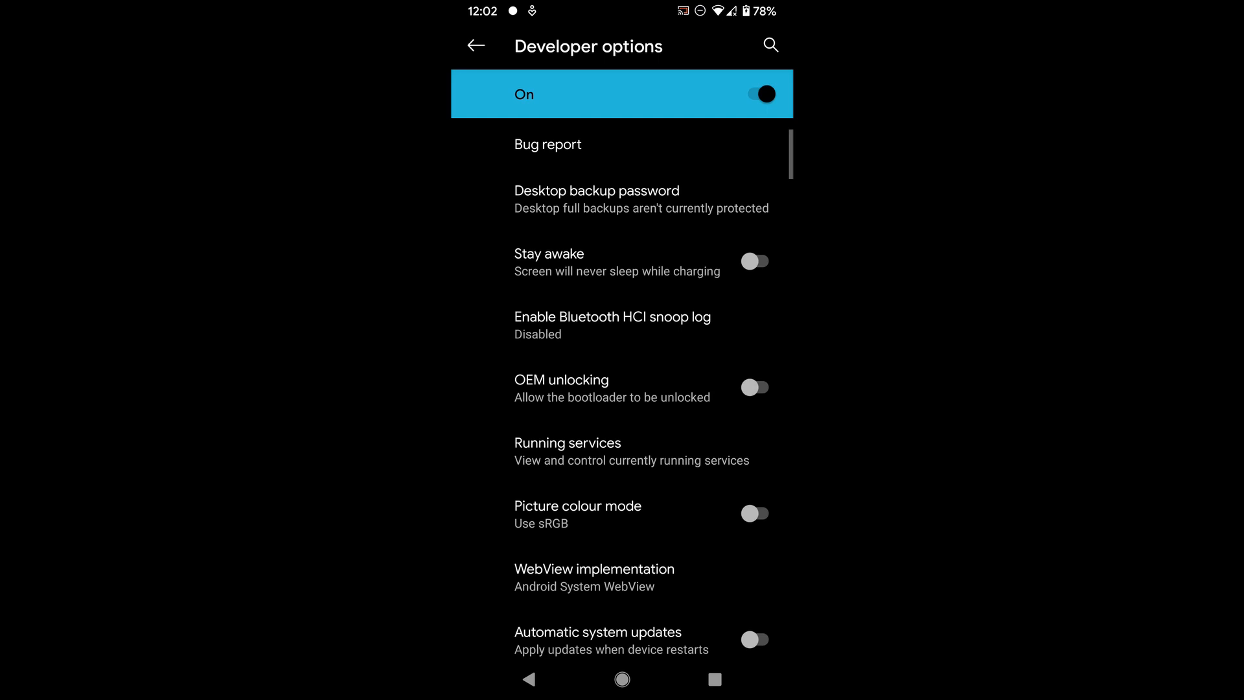
pyautogui.scroll(-3)
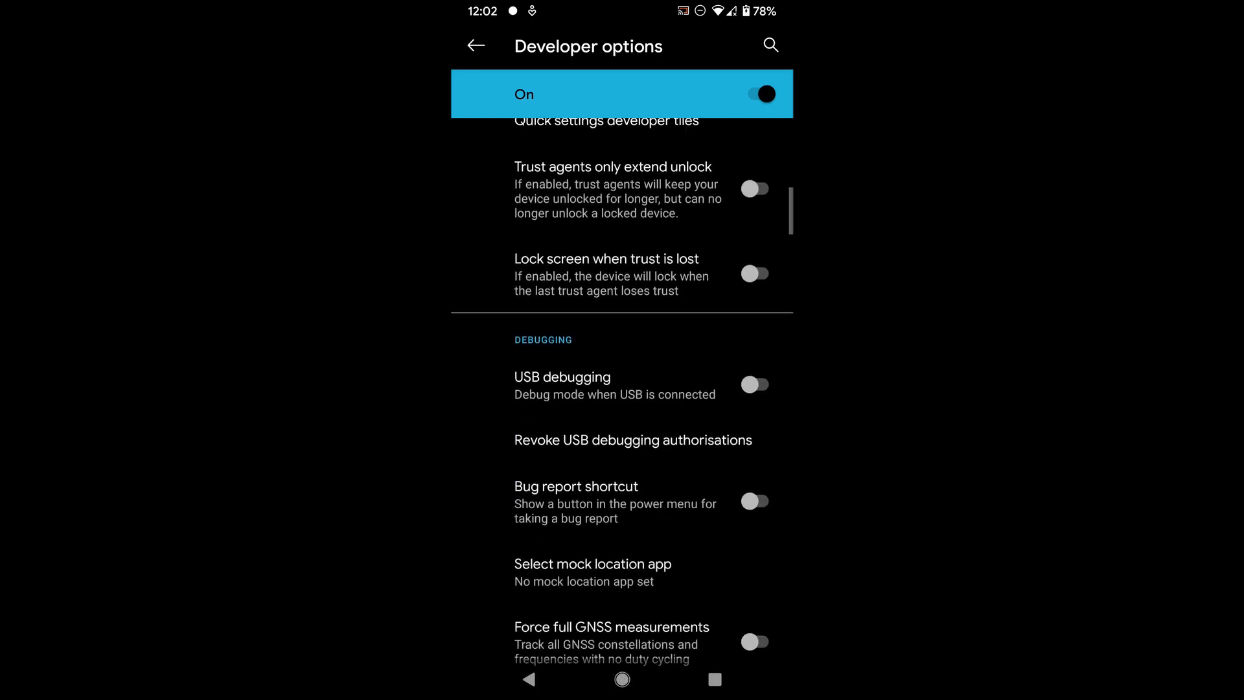
pyautogui.click(474, 45)
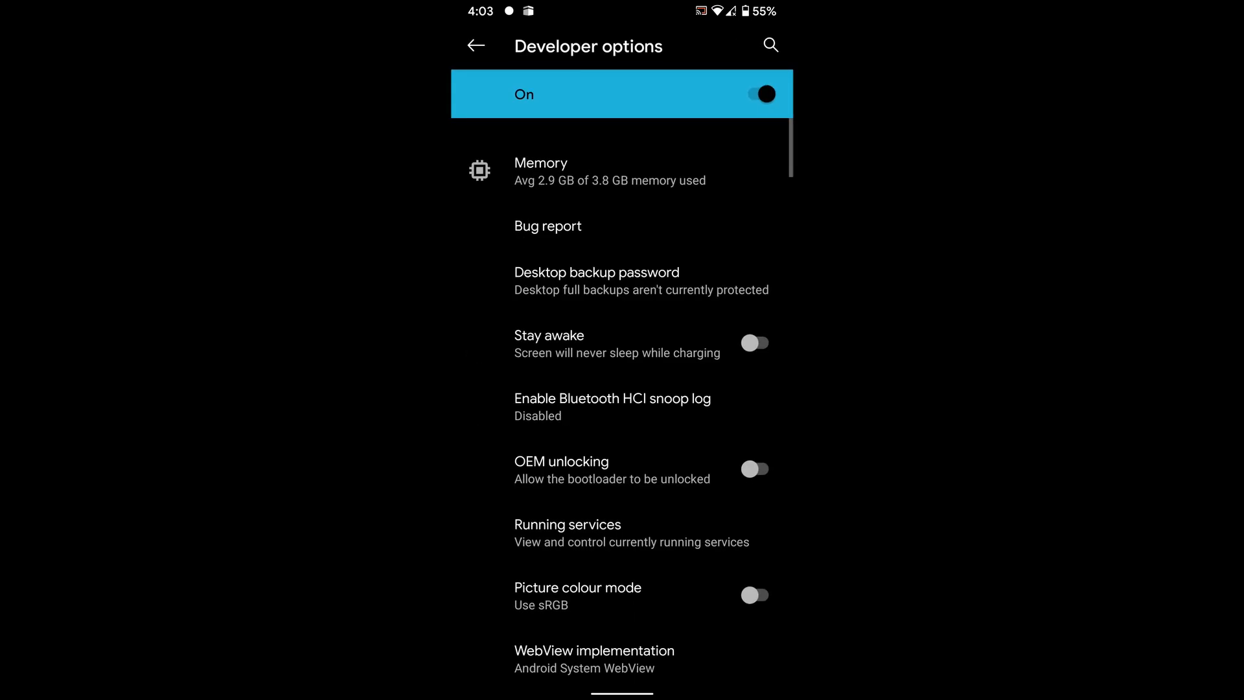
pyautogui.scroll(-3)
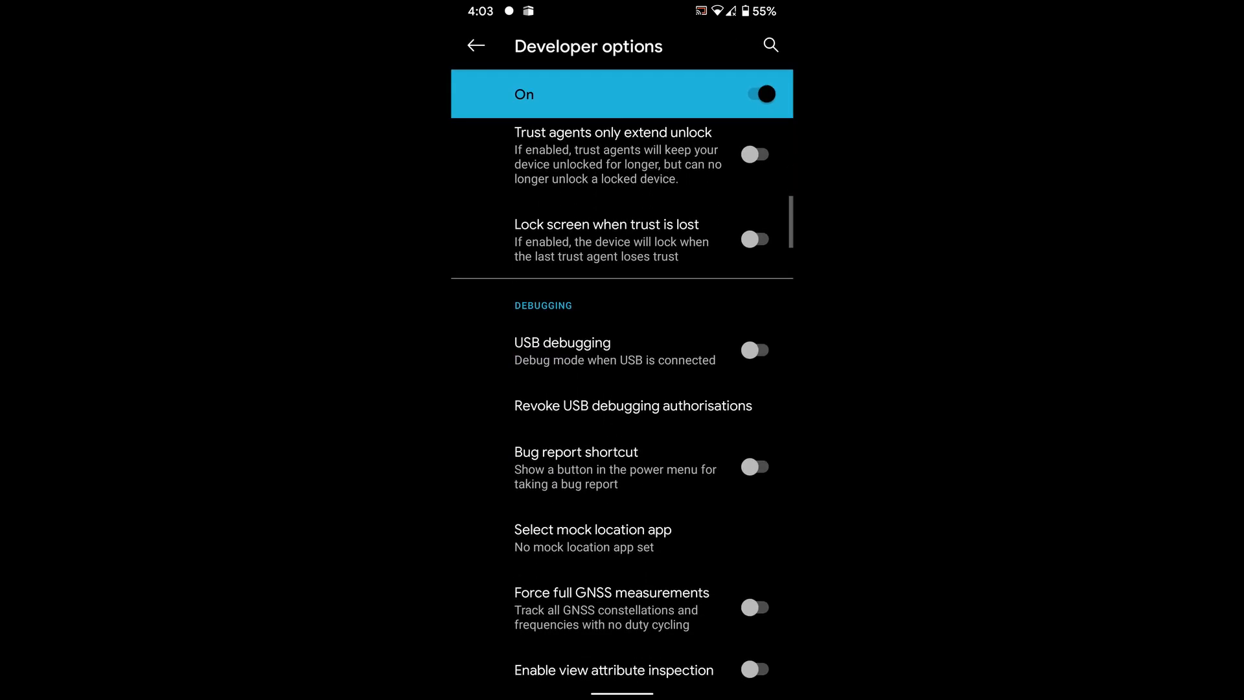
pyautogui.click(755, 350)
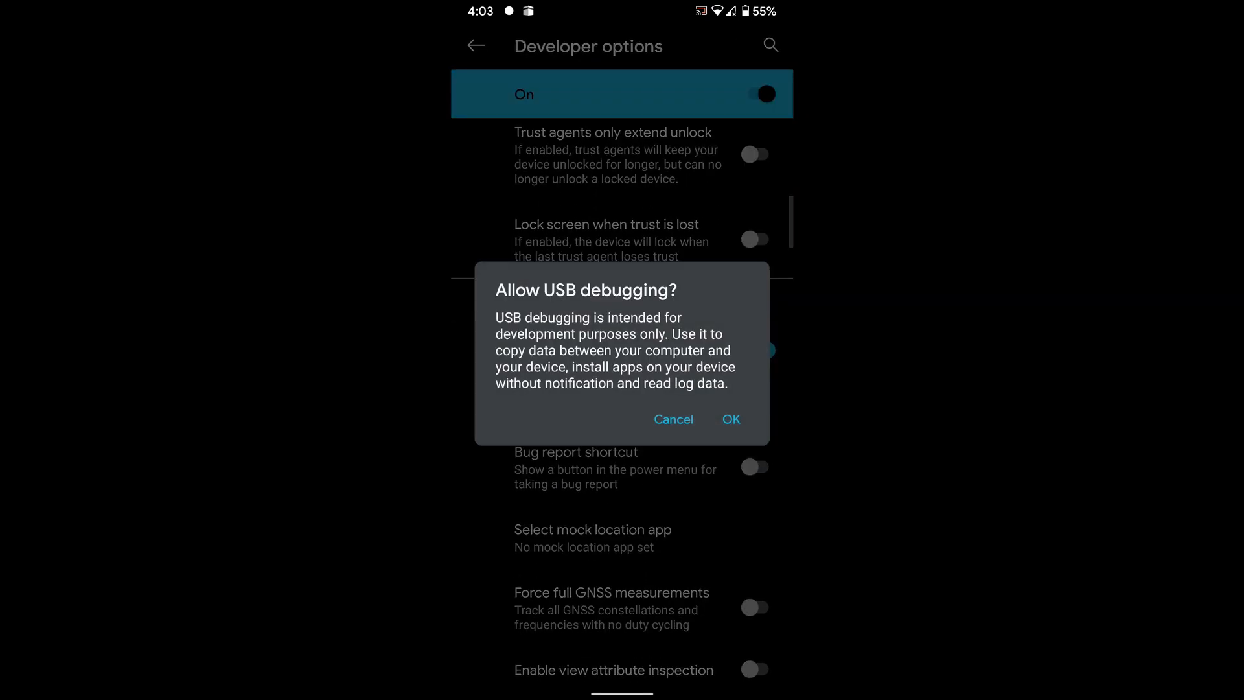
pyautogui.click(730, 420)
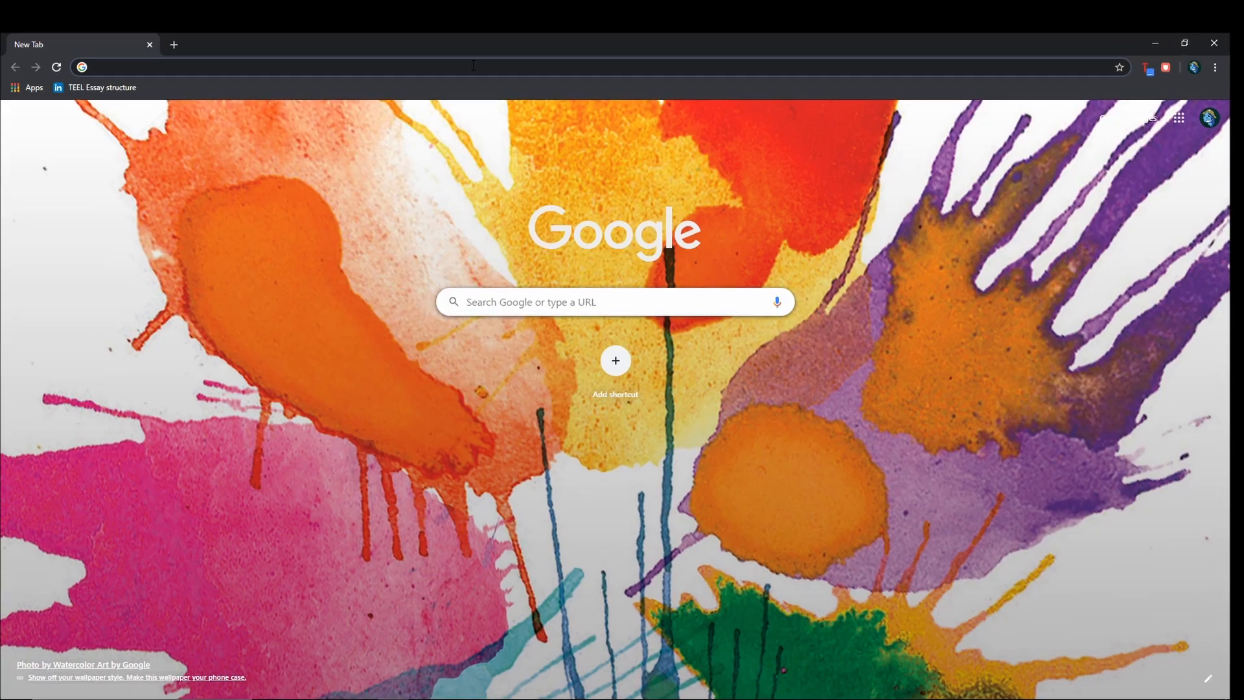
# Step: Search 'how to download adb xda' and read XDA's 'What is ADB?' article
pyautogui.write('how to download adb xda')
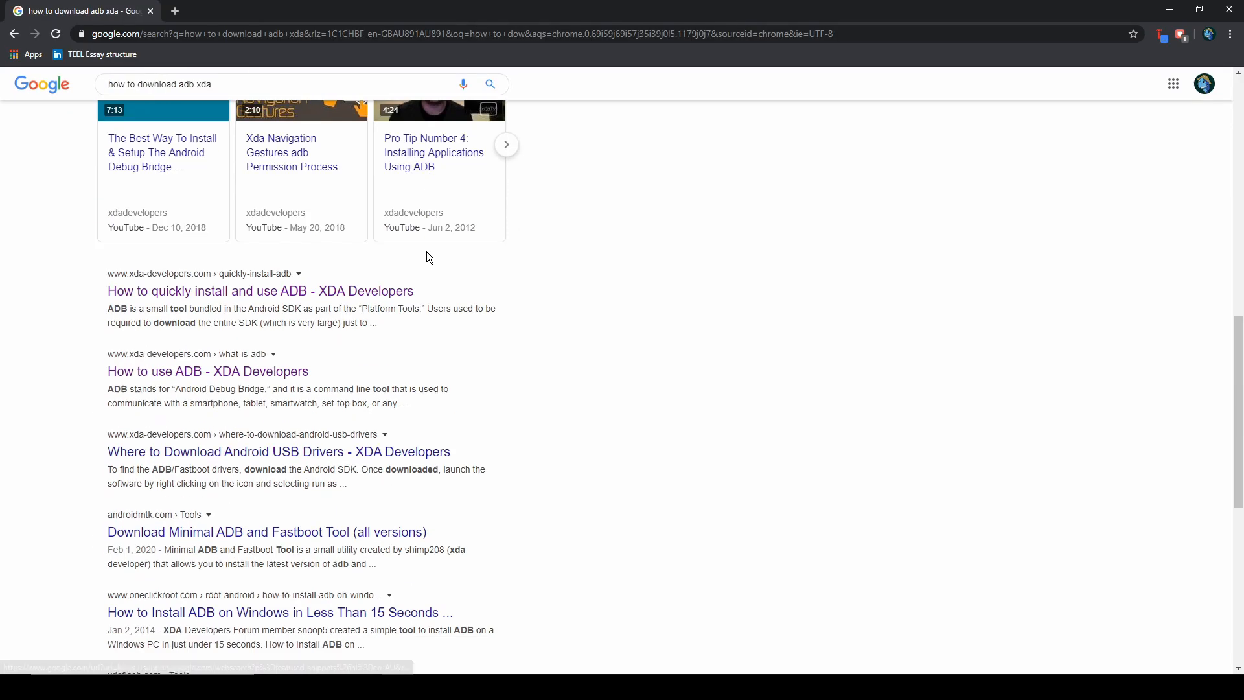
pyautogui.click(208, 371)
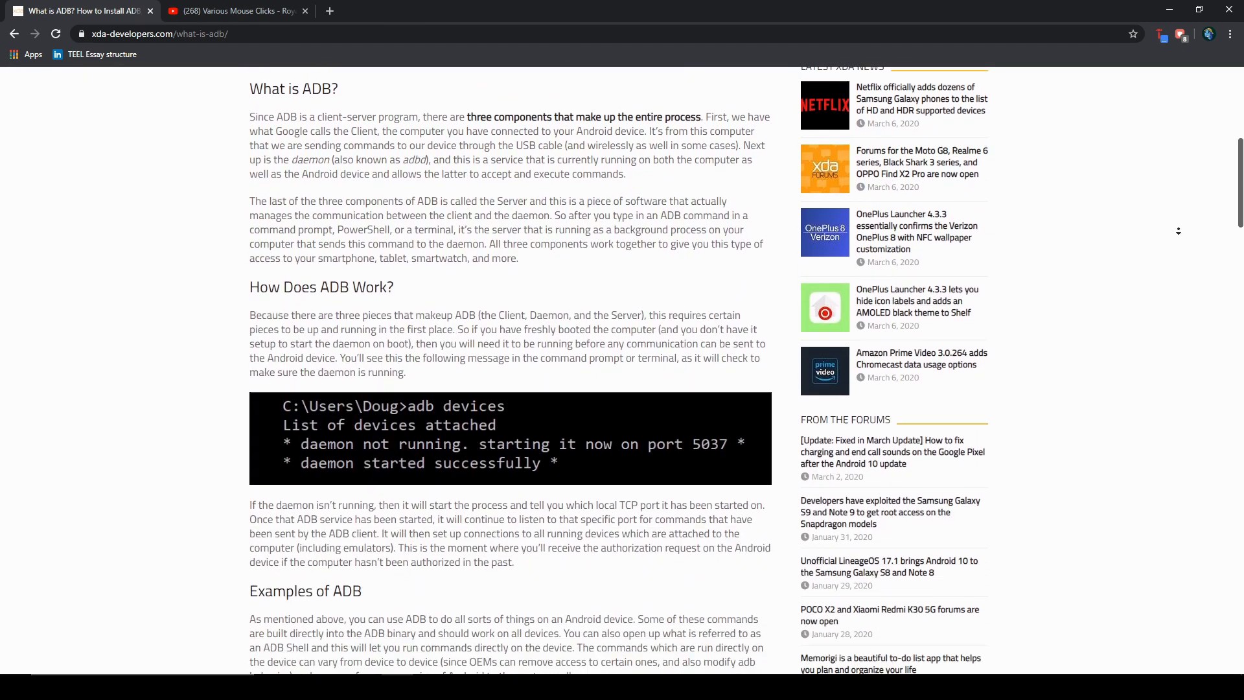
pyautogui.scroll(-3)
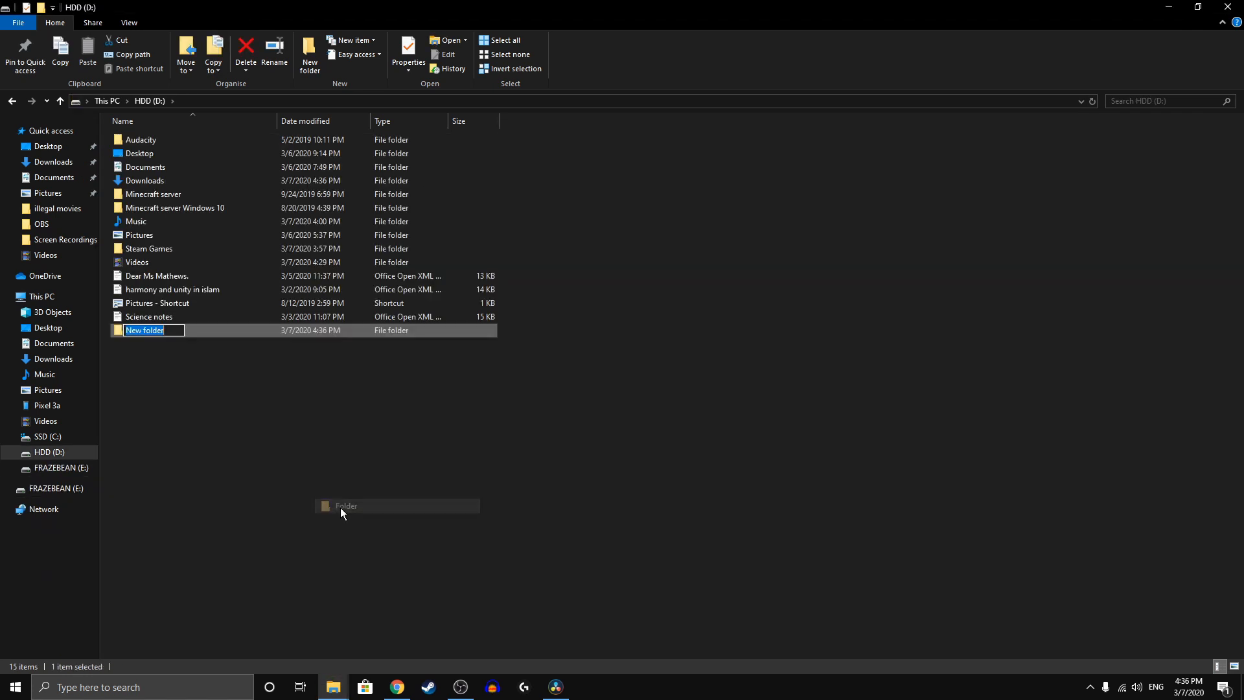
# Step: Name the new D: folder 'adb' and extract the platform-tools zip inside it
pyautogui.write('adb')
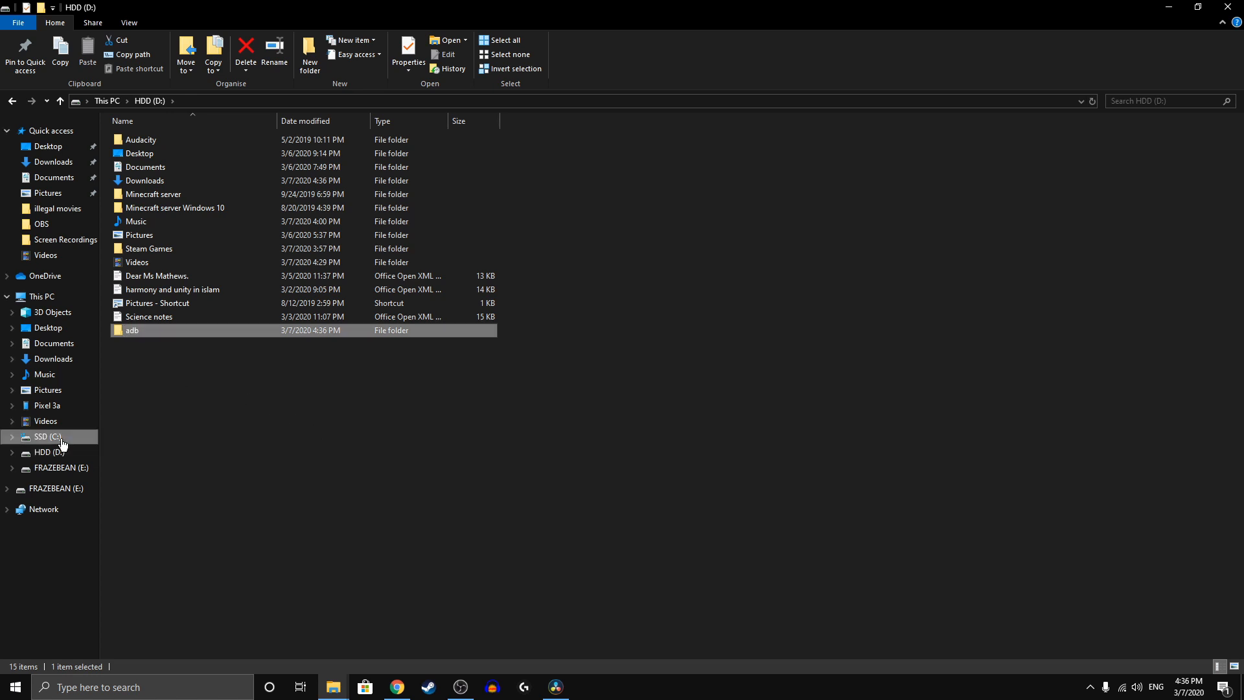
pyautogui.click(47, 161)
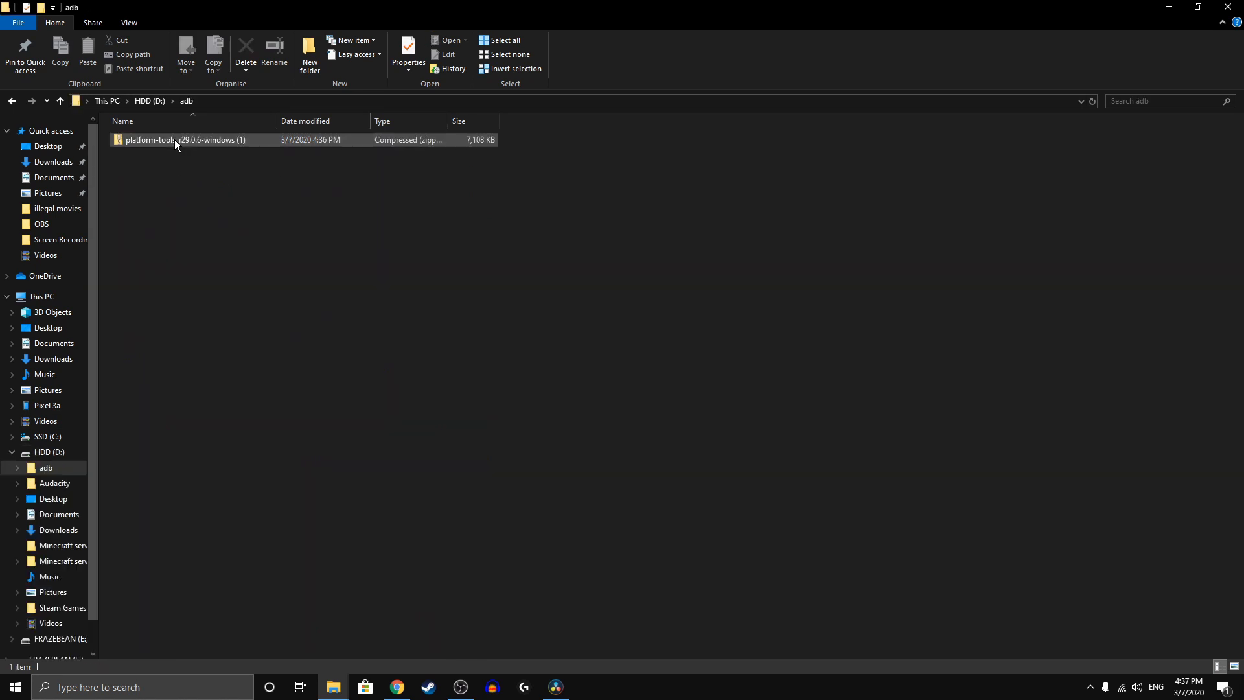
pyautogui.rightClick(176, 140)
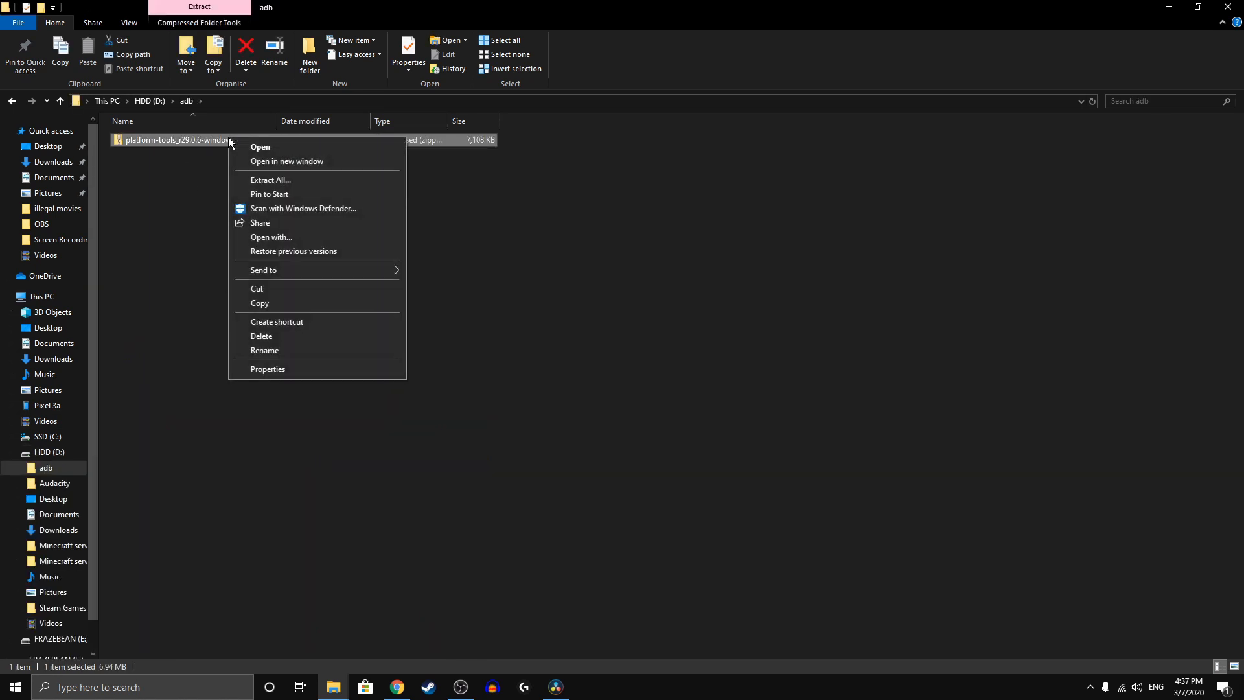
pyautogui.moveTo(270, 180)
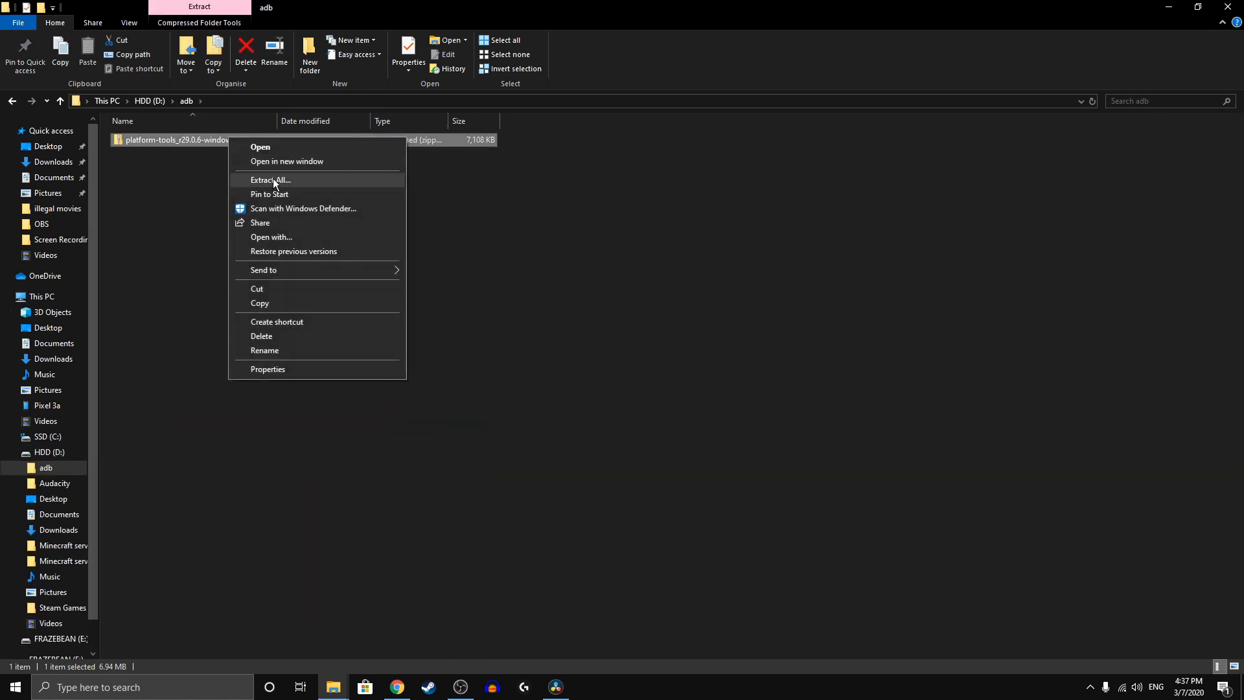
pyautogui.click(269, 178)
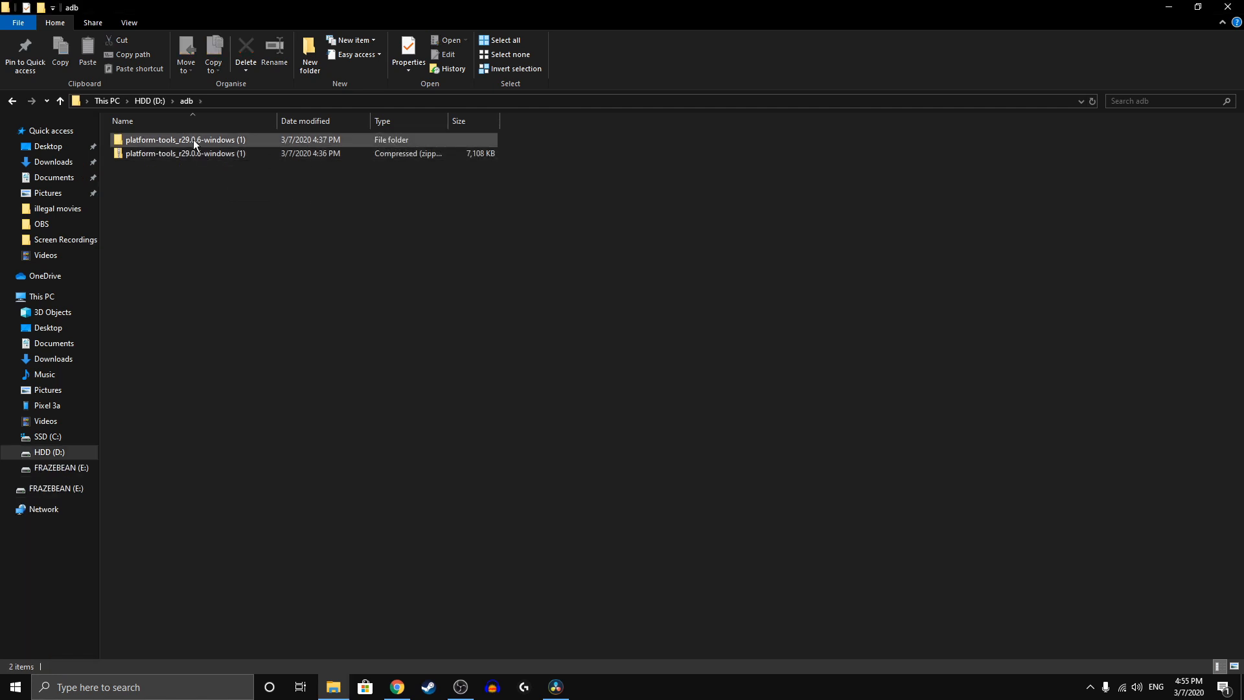
# Step: Go into the extracted platform-tools folder holding adb and fastboot, ready to launch PowerShell there
pyautogui.doubleClick(194, 140)
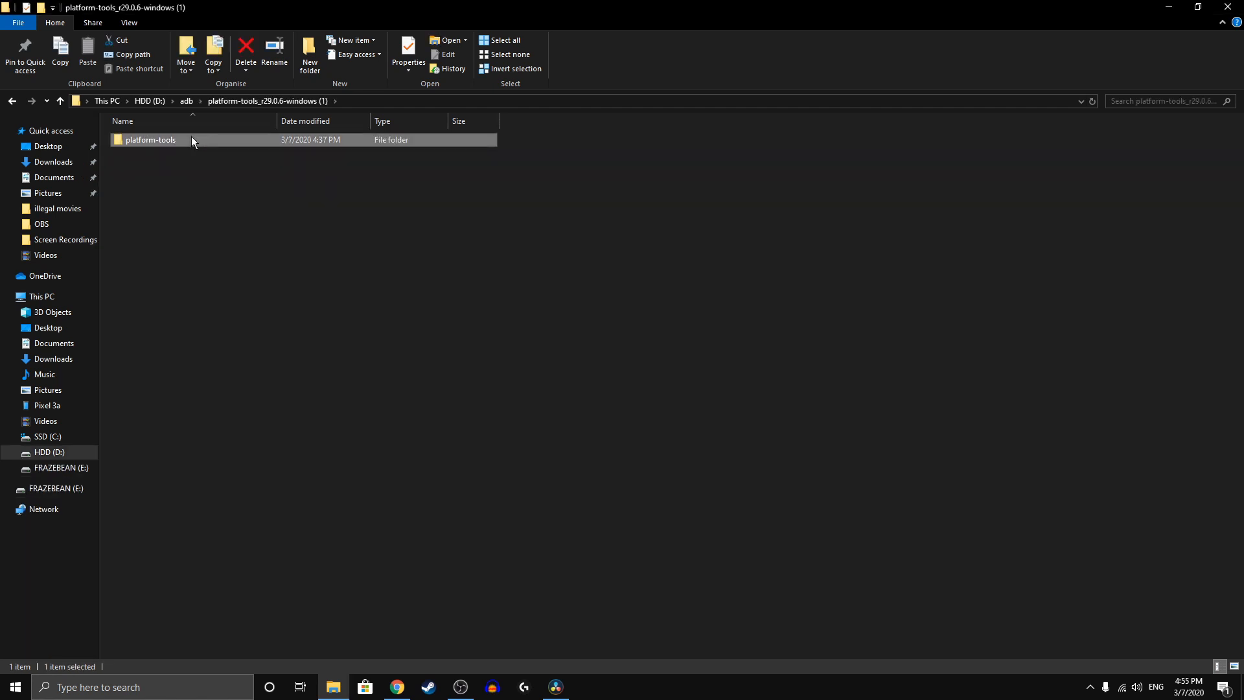
pyautogui.doubleClick(149, 139)
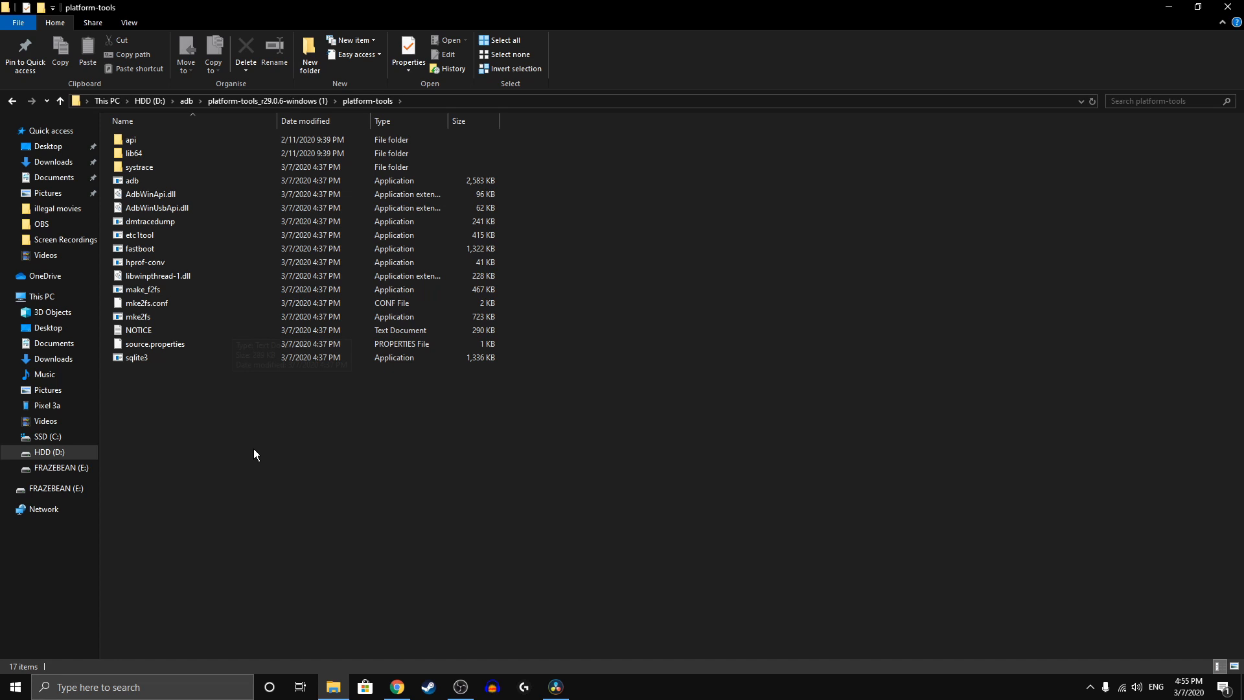
pyautogui.rightClick(255, 455)
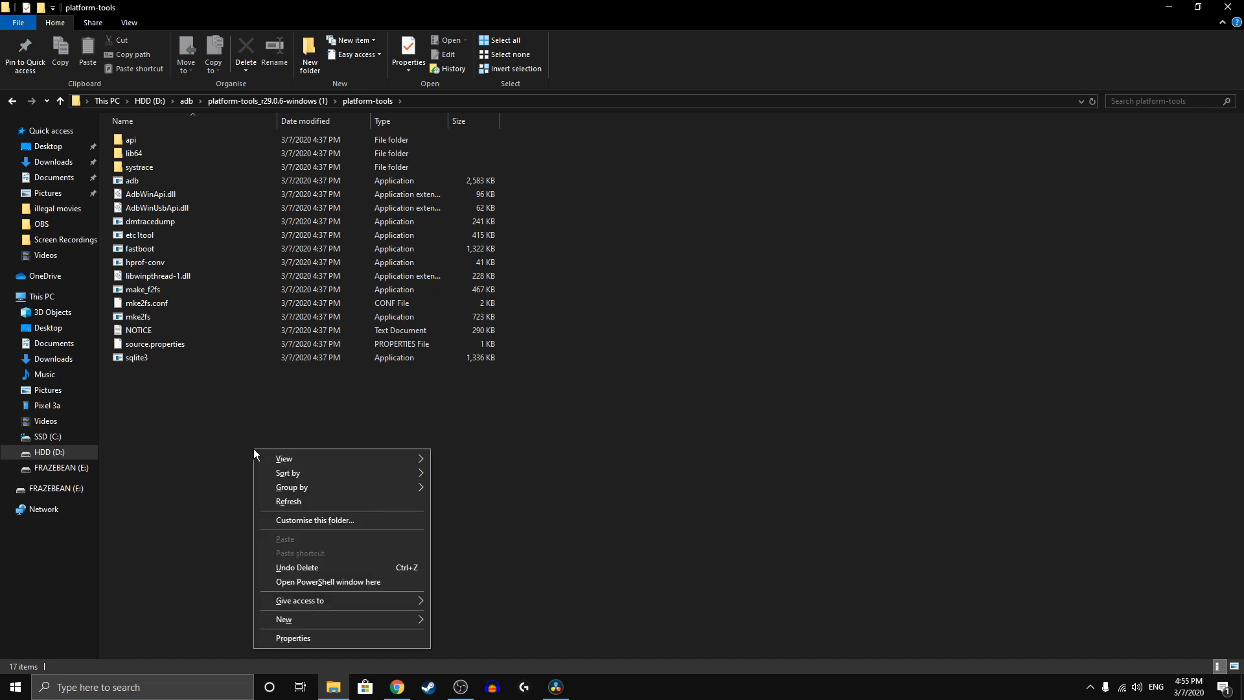
pyautogui.moveTo(316, 581)
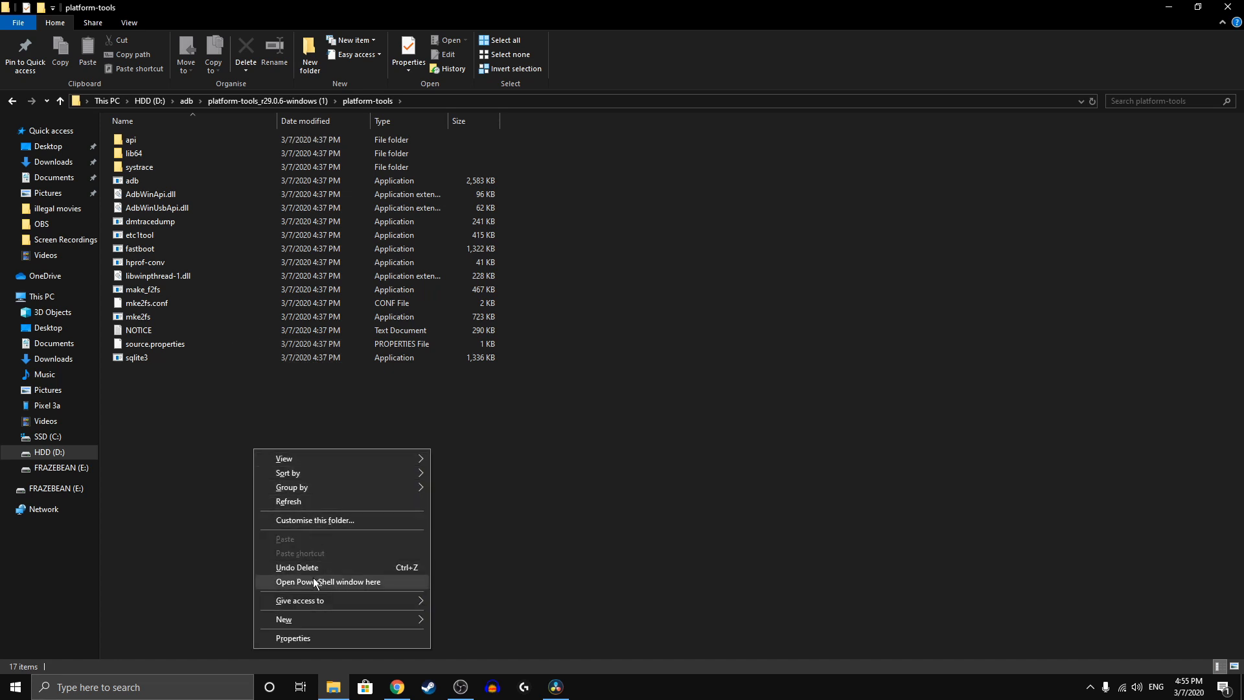